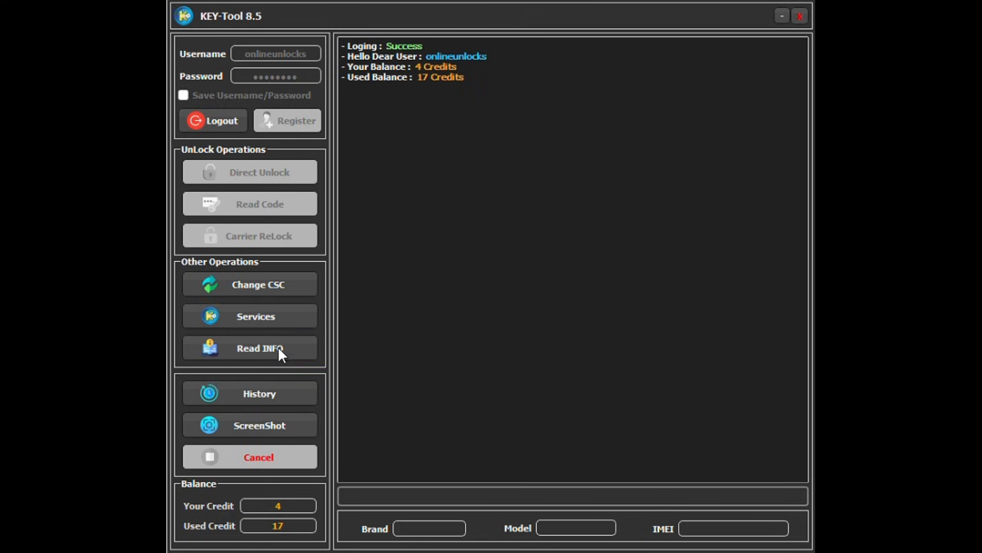
# Read INFO to list the SM-S928U's details and supported operations with credit costs
pyautogui.click(249, 347)
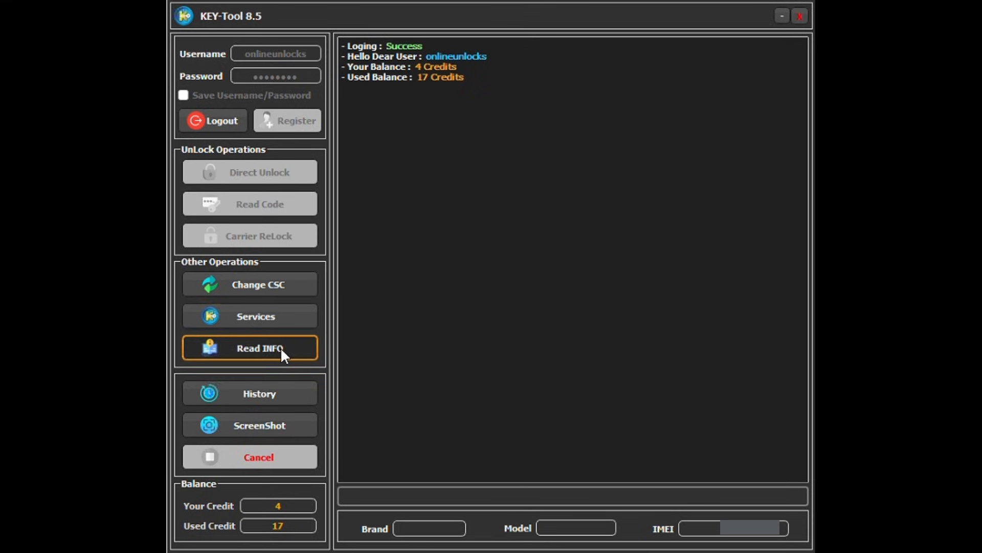
pyautogui.click(259, 348)
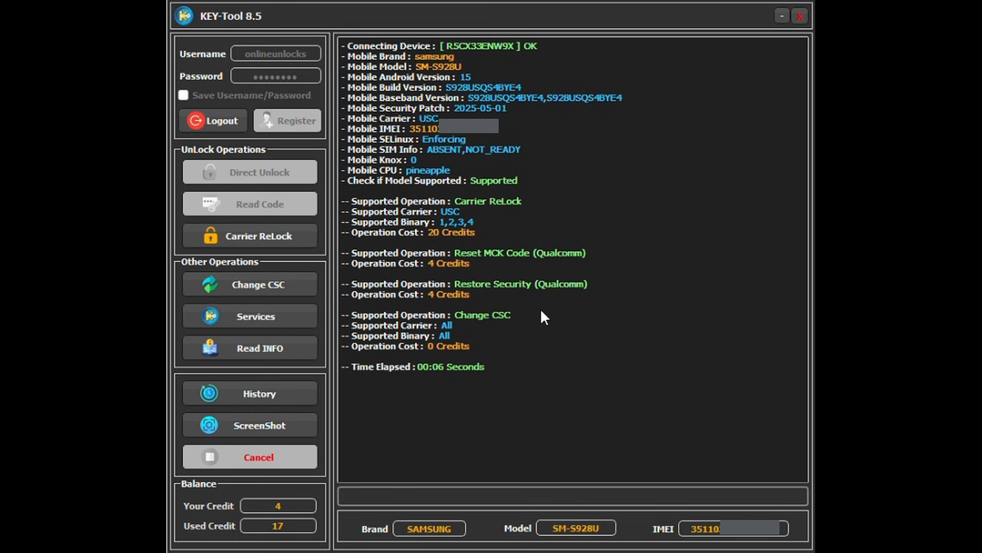
pyautogui.moveTo(550, 310)
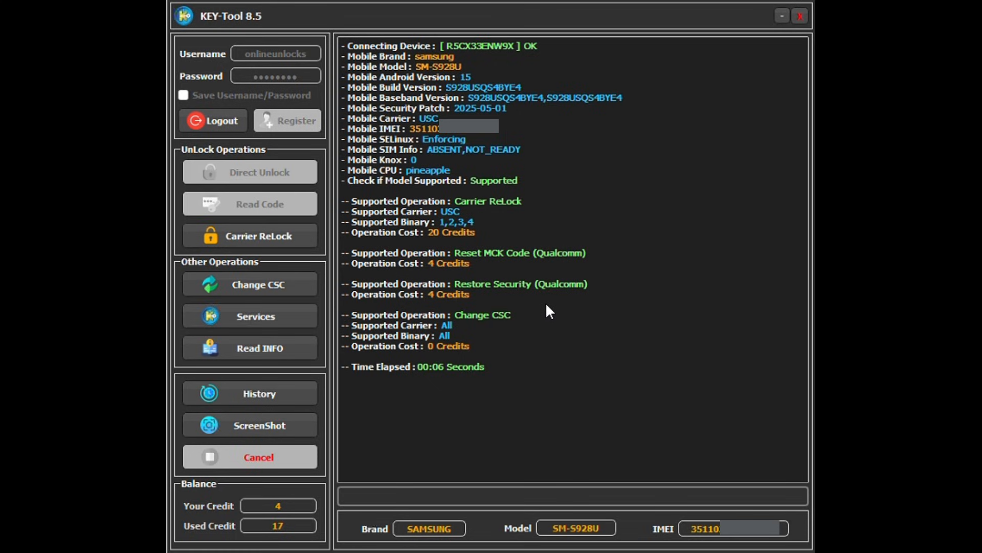
pyautogui.moveTo(563, 301)
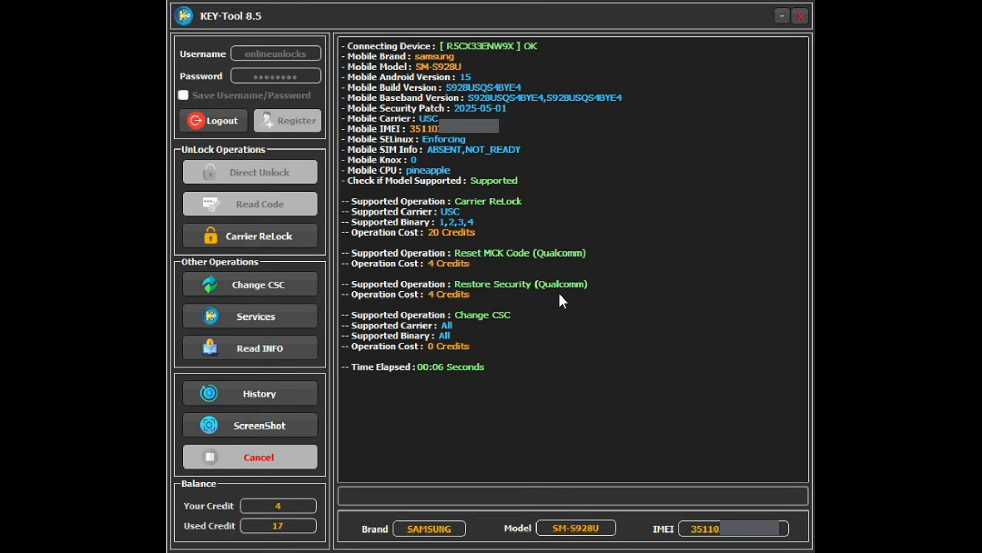
pyautogui.moveTo(553, 246)
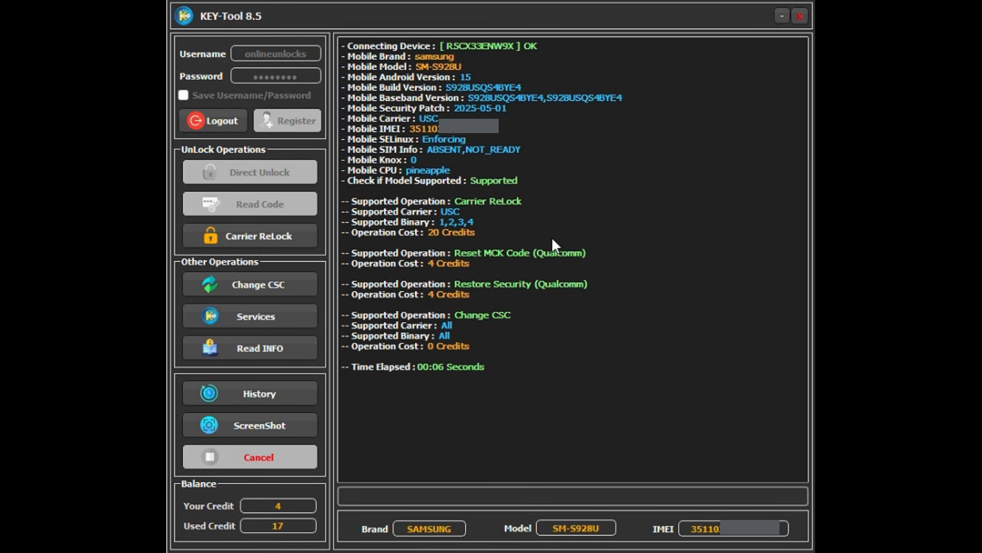
pyautogui.moveTo(348, 346)
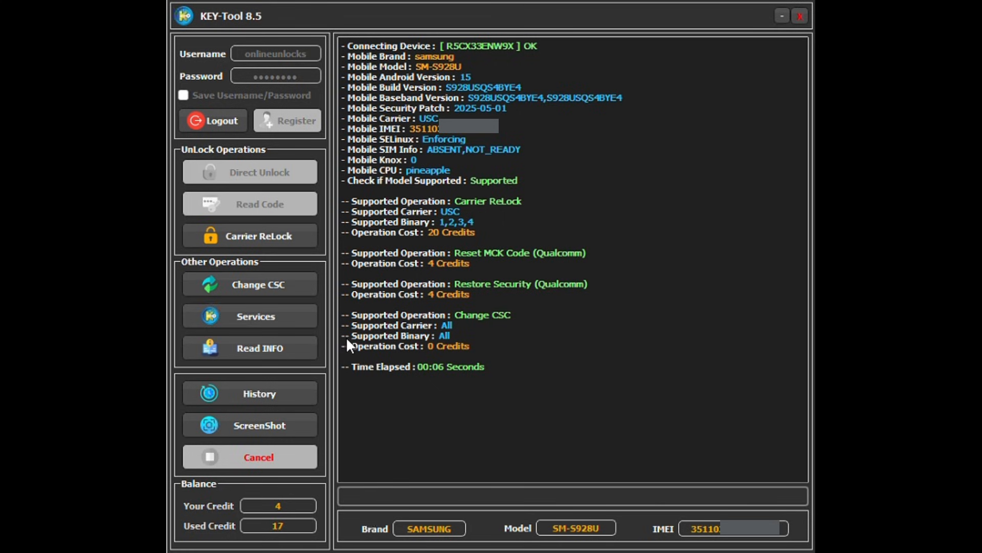
pyautogui.moveTo(237, 324)
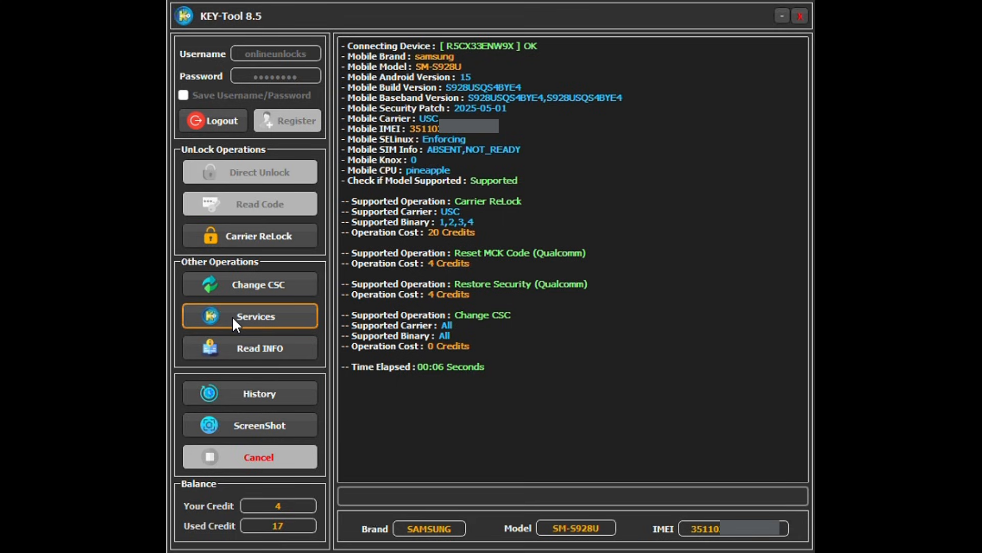
pyautogui.click(249, 316)
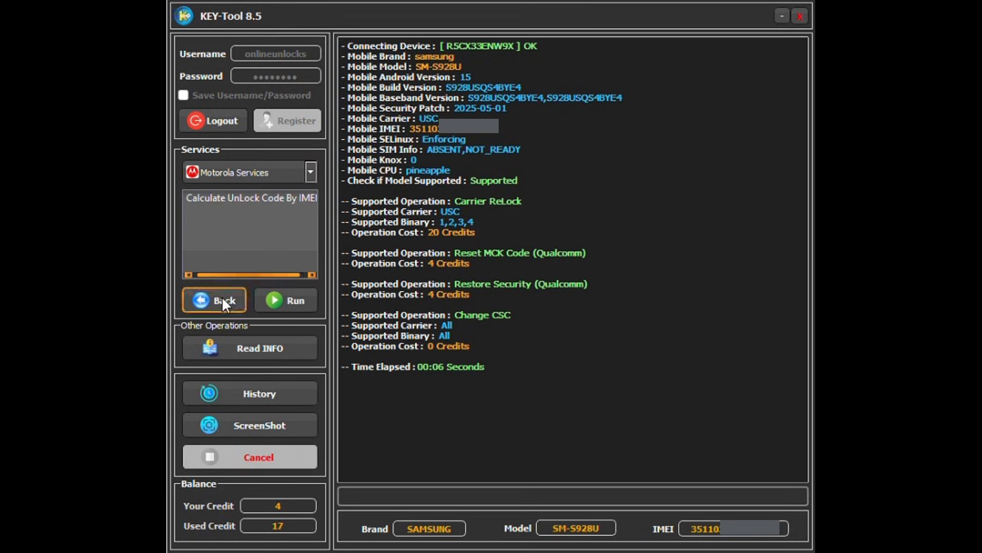
pyautogui.click(214, 299)
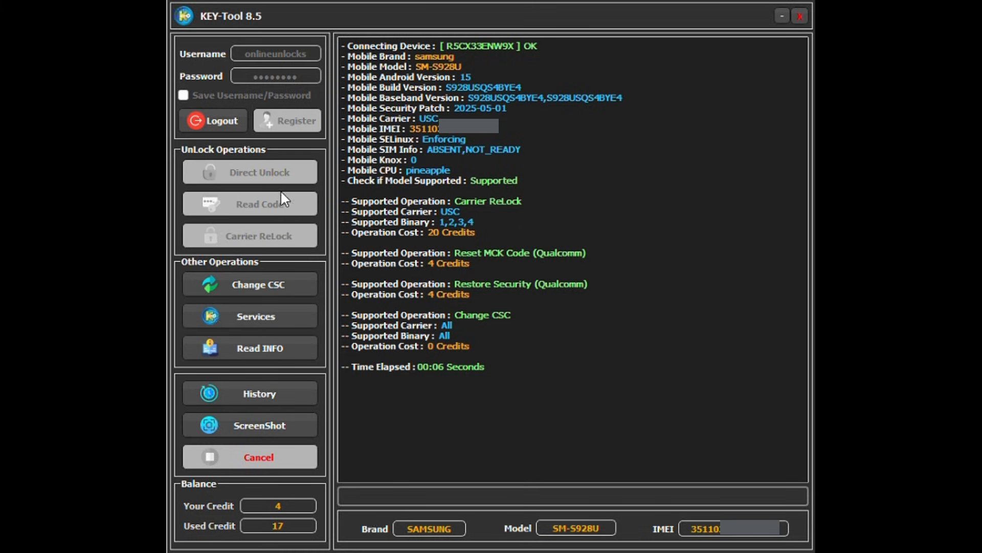
pyautogui.moveTo(268, 236)
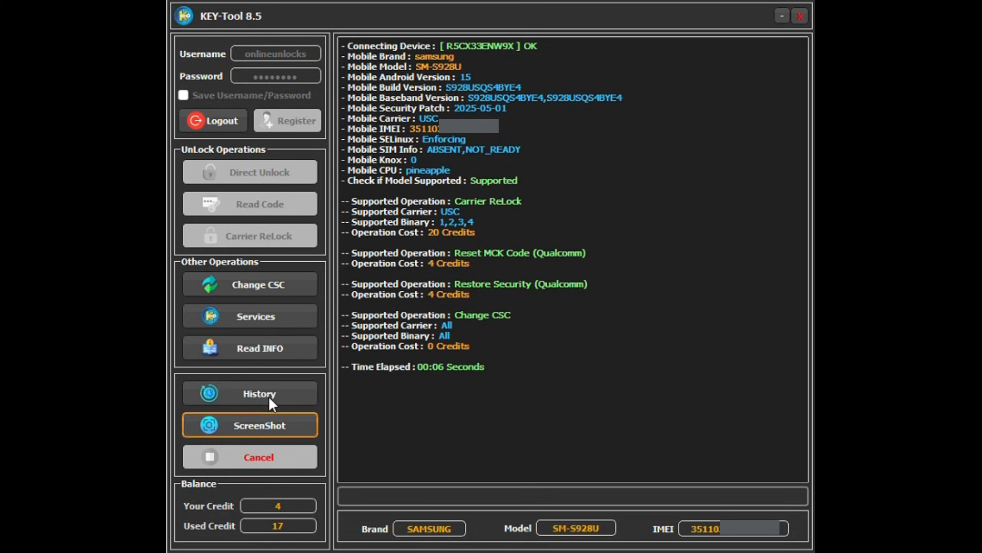
# Re-read the phone's information, then start Carrier ReLock to bring up the MCC-MNC selection
pyautogui.click(260, 348)
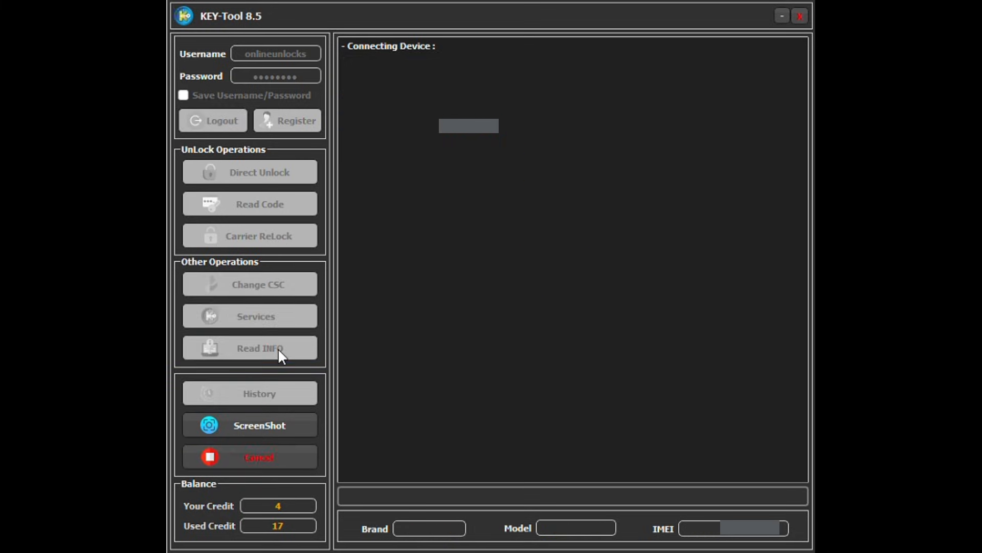
pyautogui.click(250, 348)
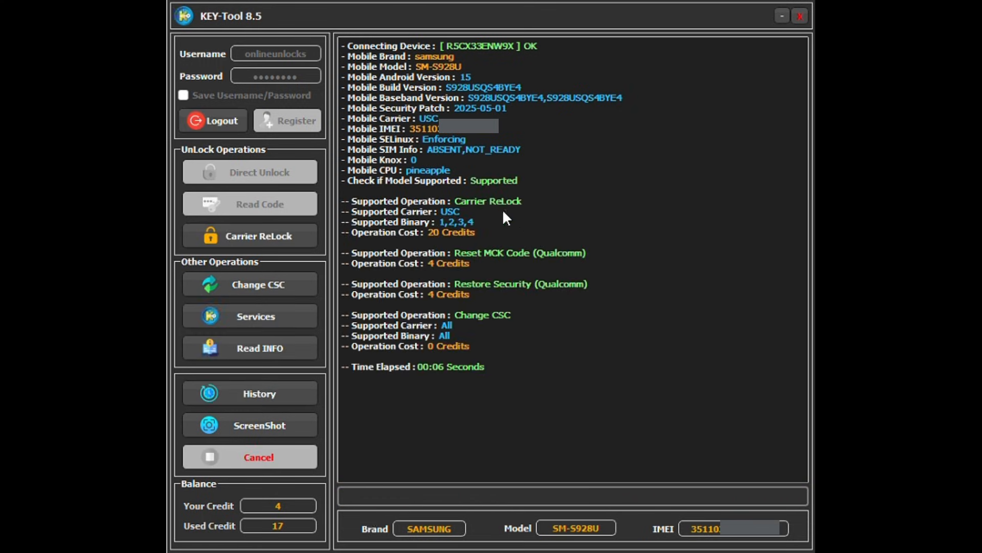
pyautogui.click(250, 235)
pyautogui.write('togo')
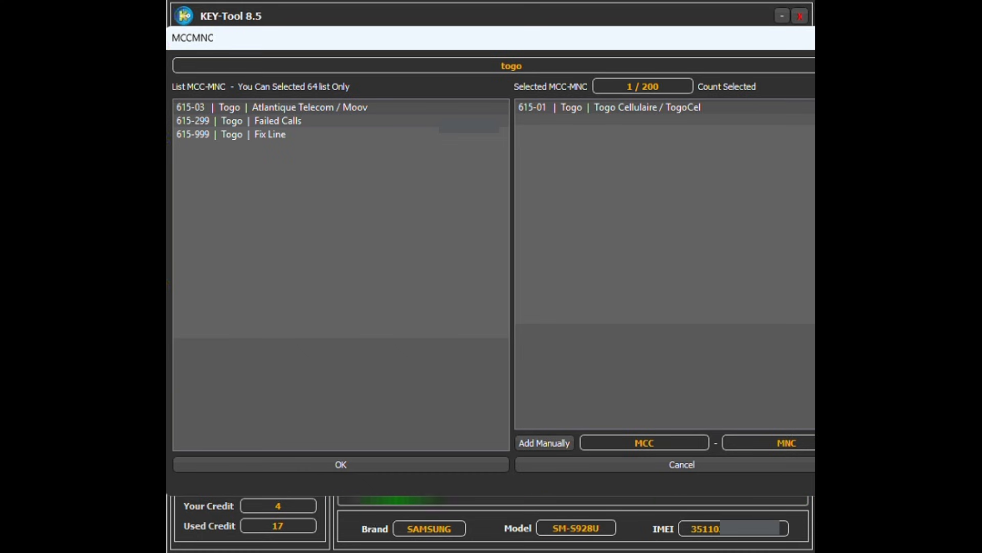
# Add Togo, Benin, Ghana and Niger networks (searching 'niger') to Selected MCC-MNC and confirm with OK
pyautogui.doubleClick(278, 107)
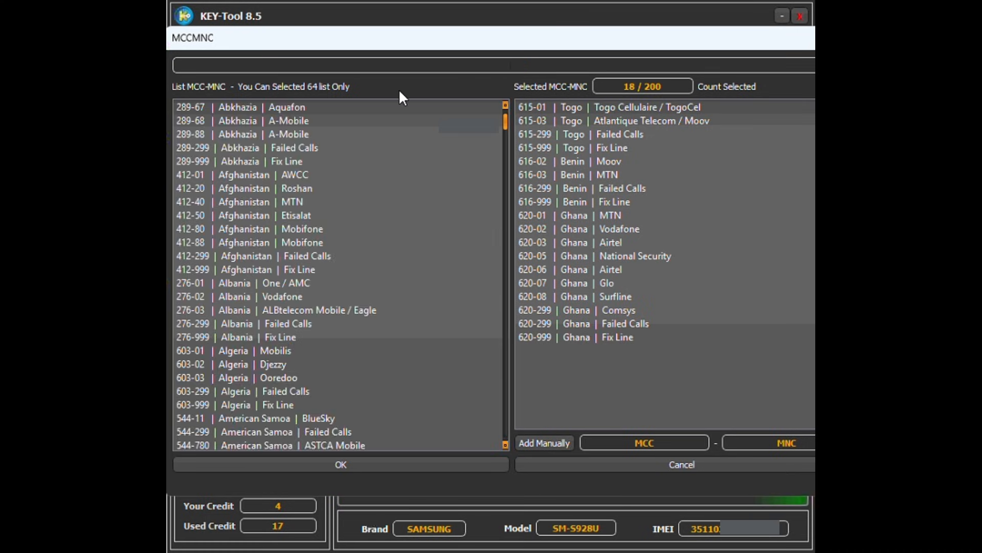
pyautogui.write('niger')
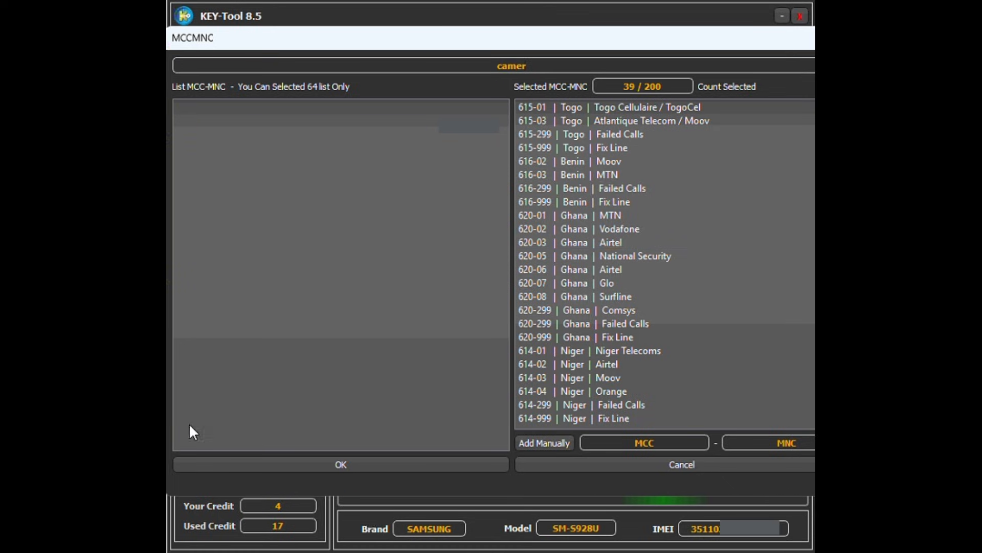
pyautogui.click(339, 465)
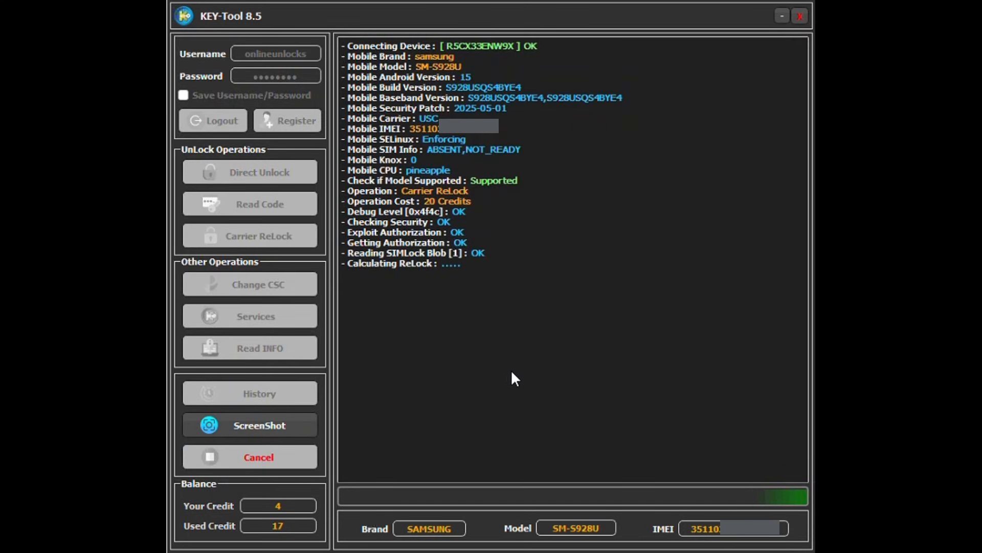
pyautogui.moveTo(558, 368)
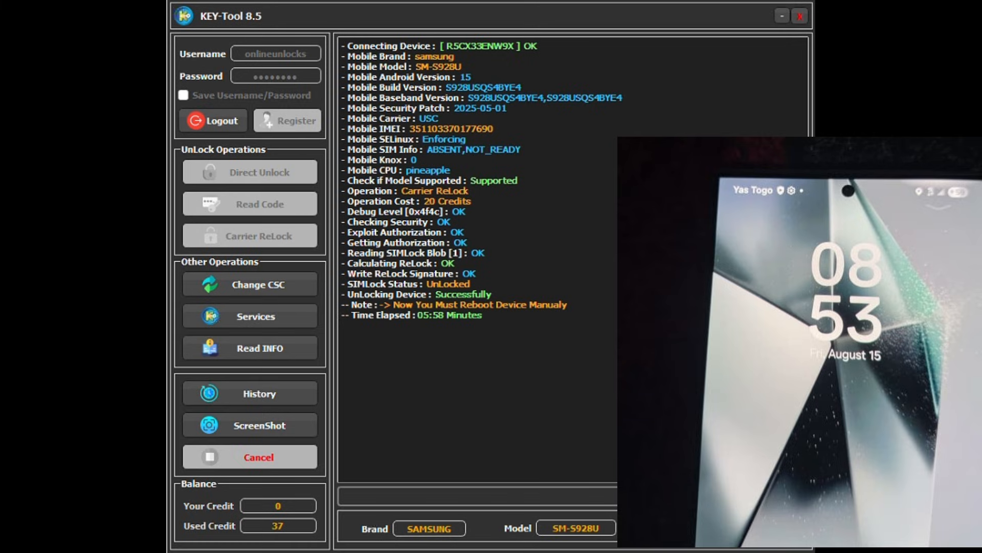
pyautogui.moveTo(542, 12)
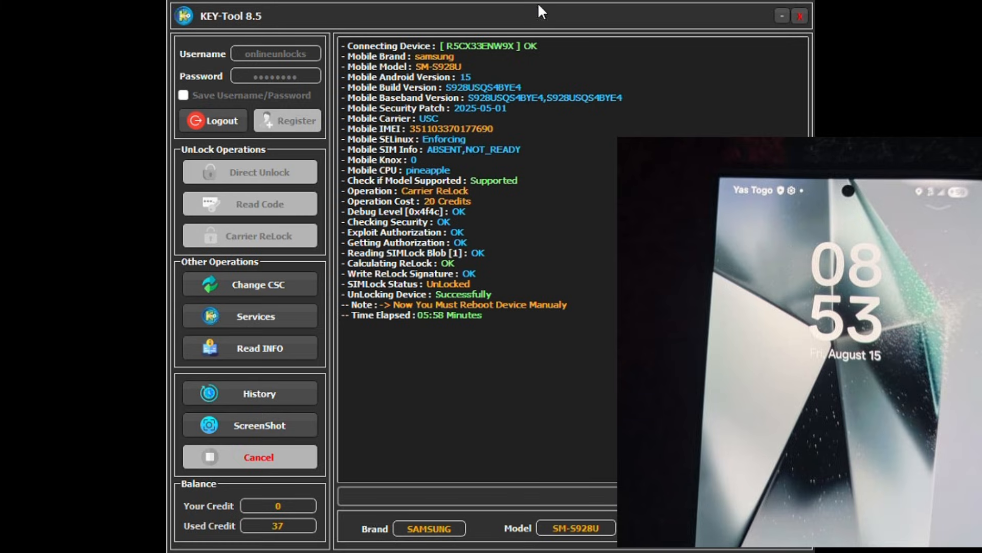